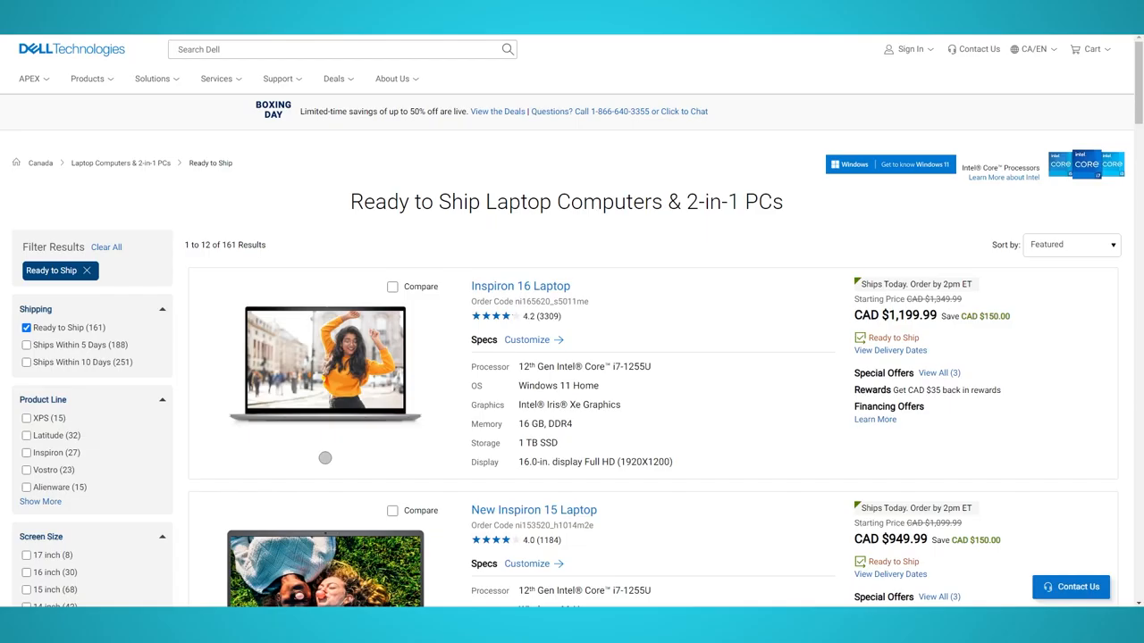
# Browse down through the first page of Dell Ready to Ship laptop listings to the pagination bar
pyautogui.scroll(-3)
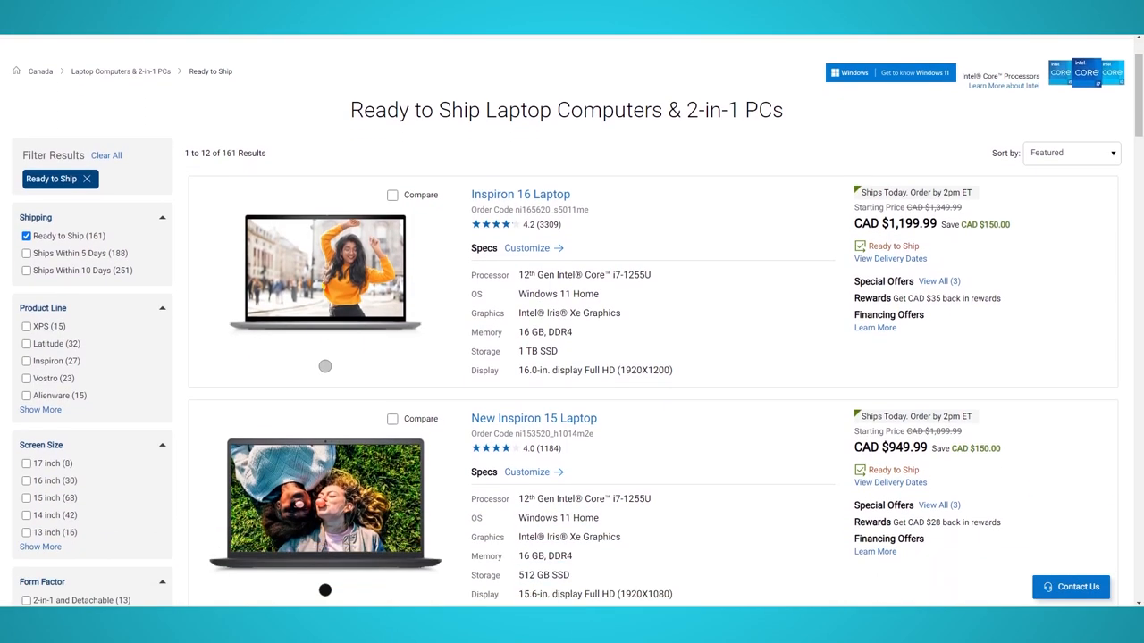
pyautogui.scroll(-3)
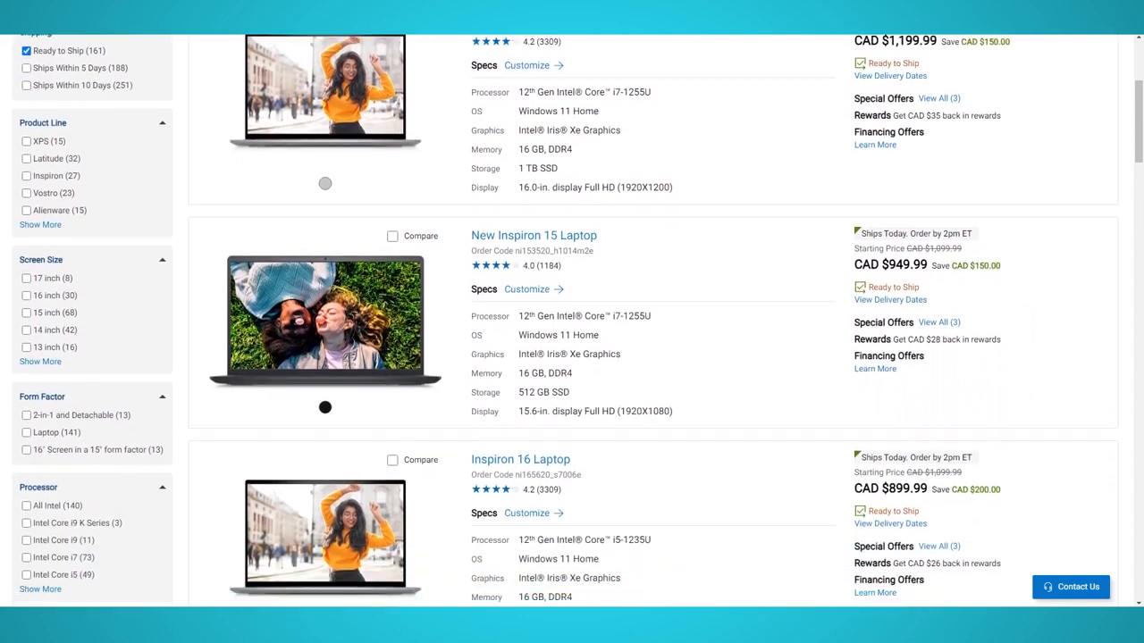
pyautogui.scroll(-3)
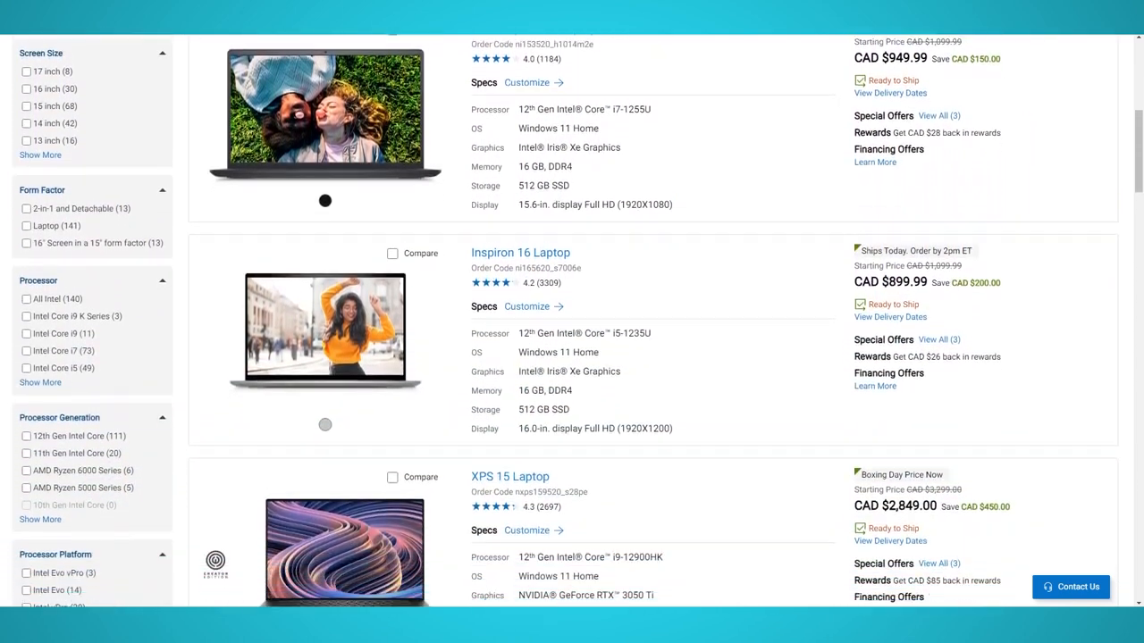
pyautogui.scroll(-3)
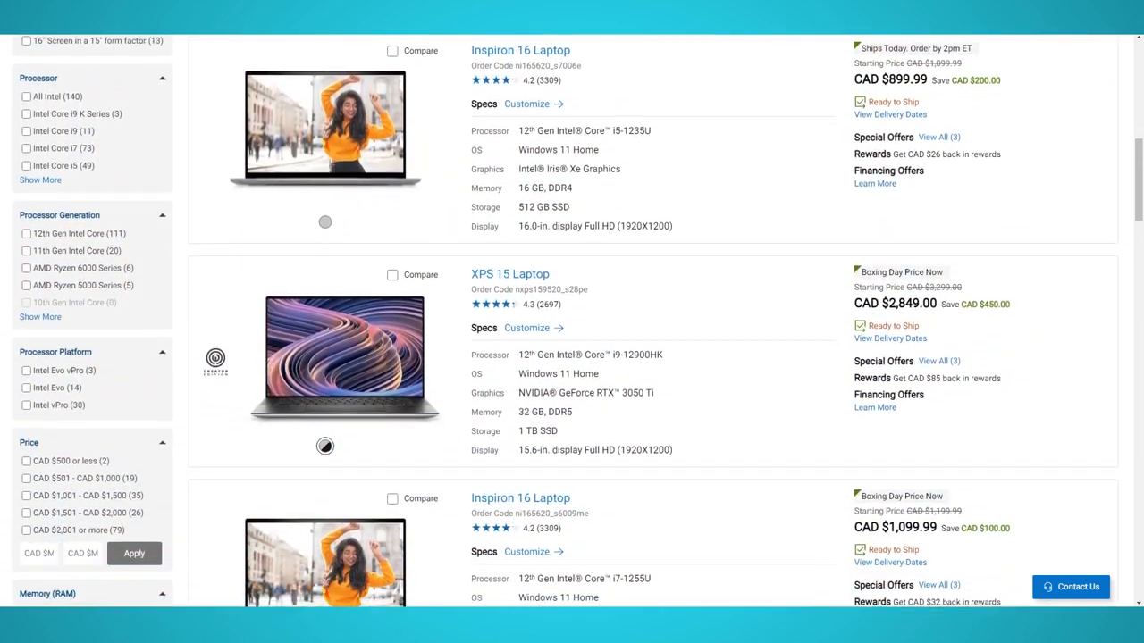
pyautogui.scroll(-3)
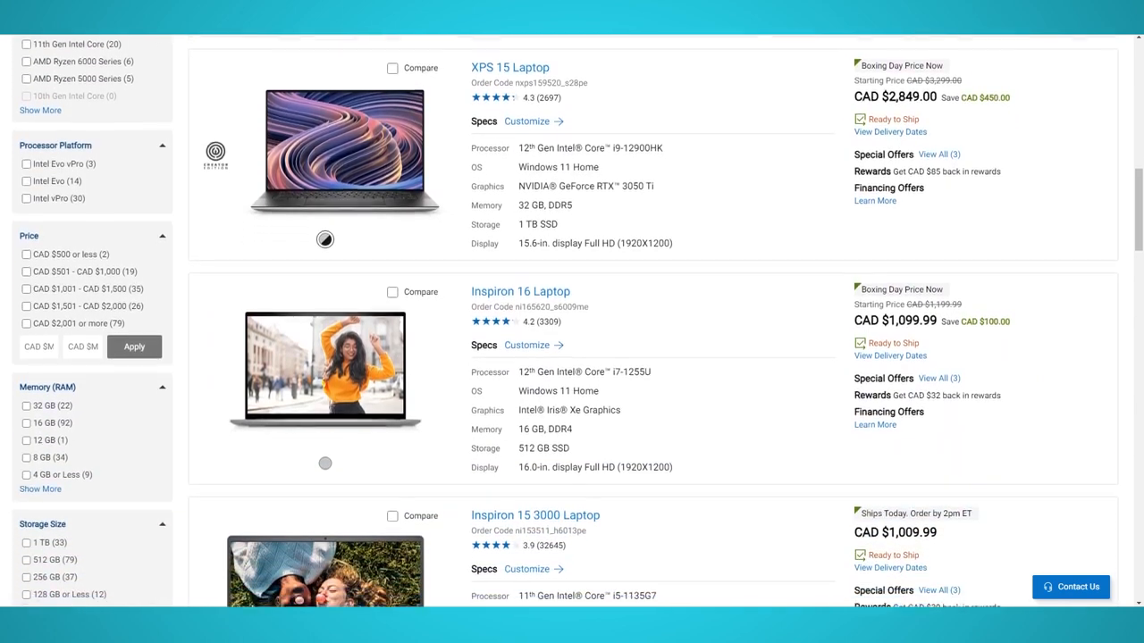
pyautogui.scroll(-3)
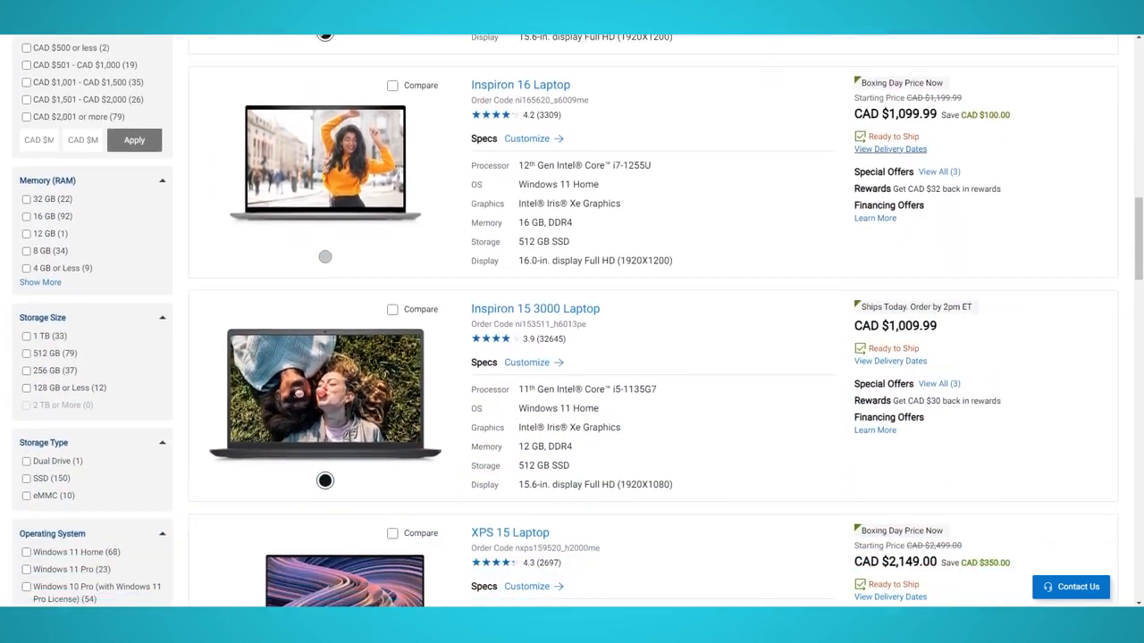
pyautogui.scroll(-3)
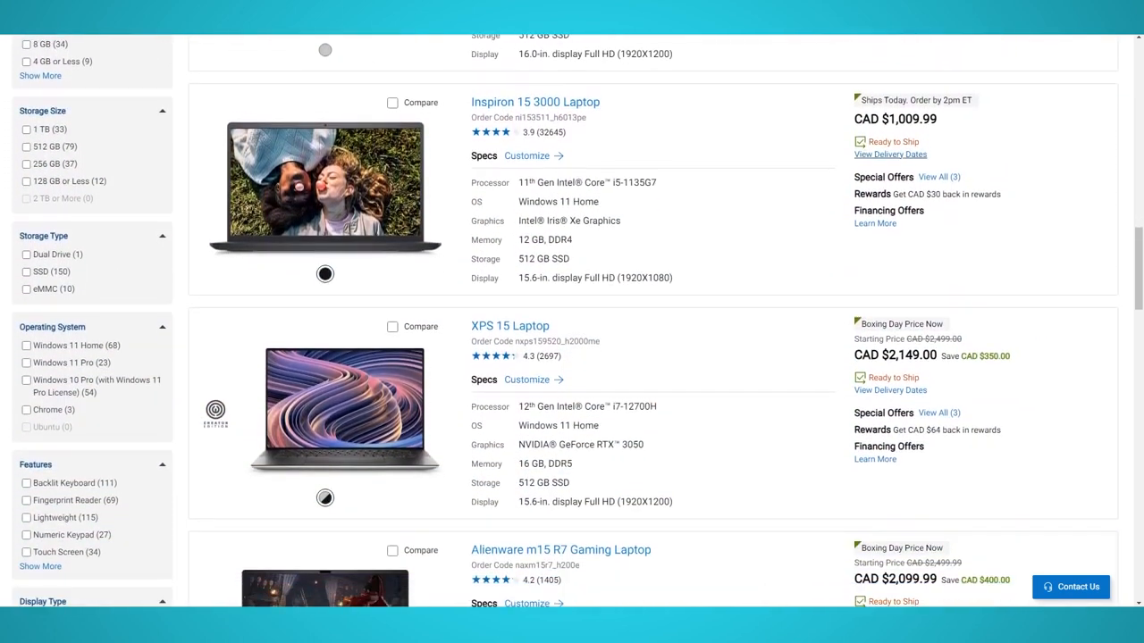
pyautogui.scroll(-3)
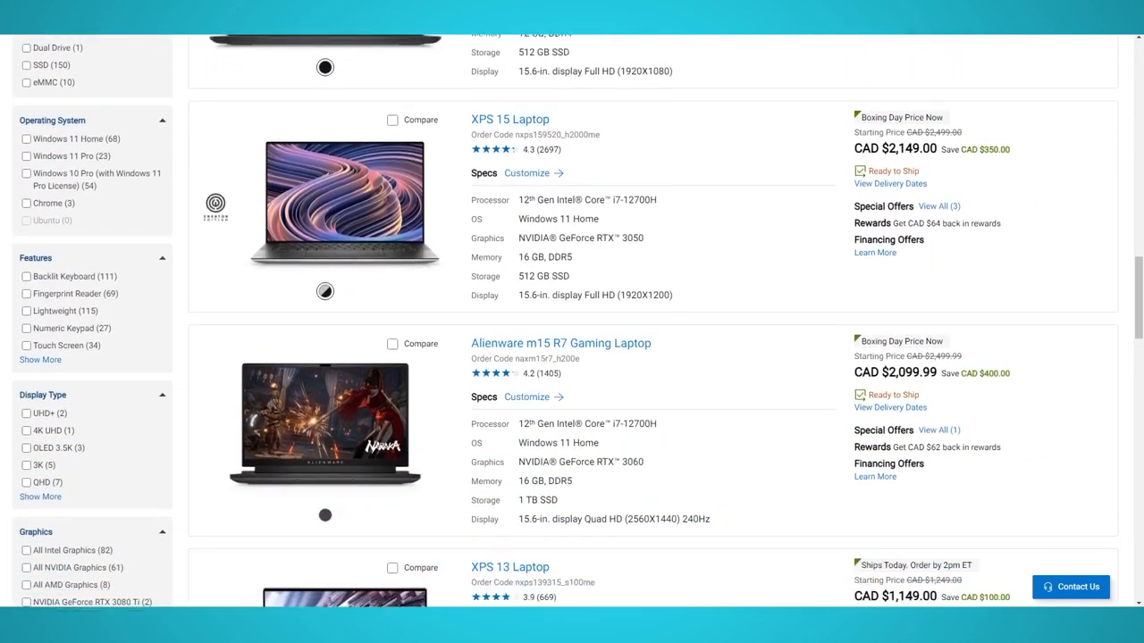
pyautogui.scroll(-3)
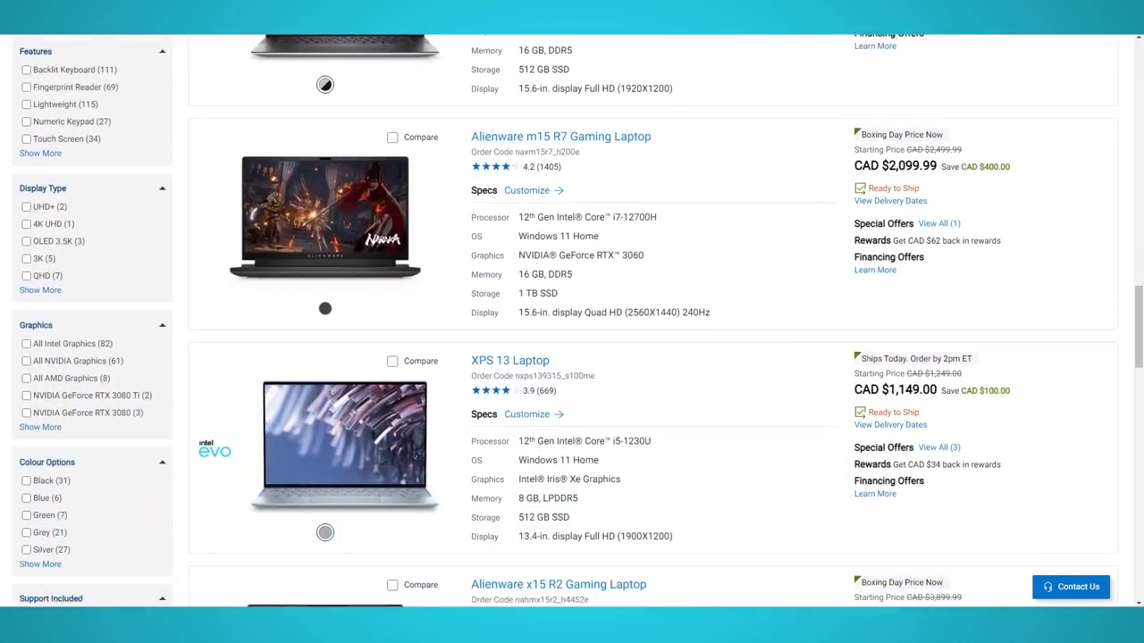
pyautogui.scroll(-3)
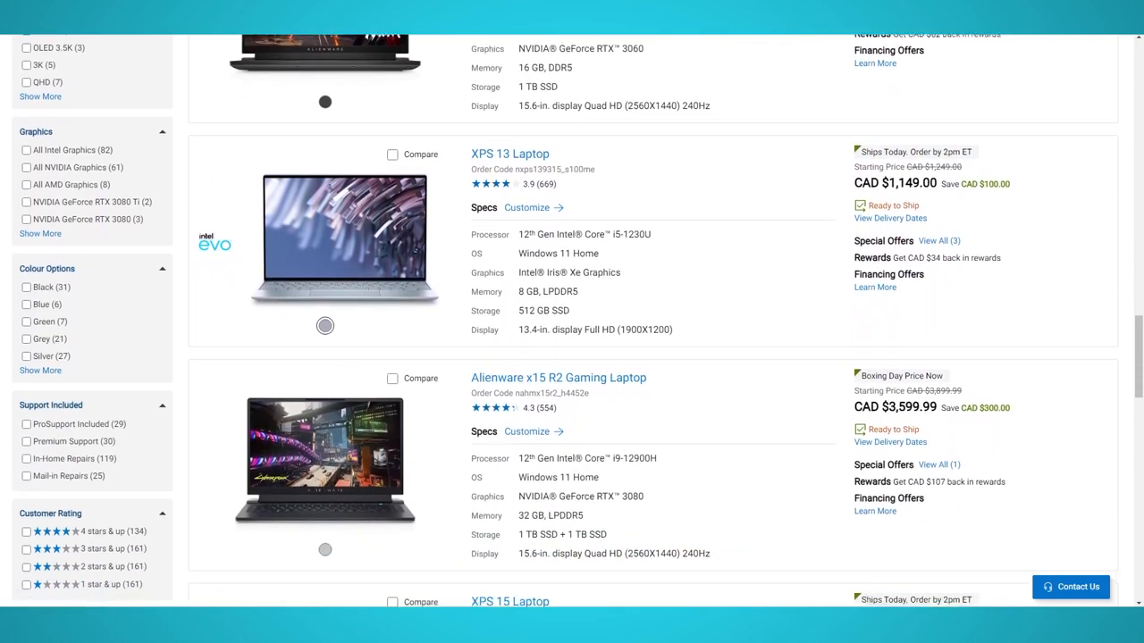
pyautogui.scroll(-3)
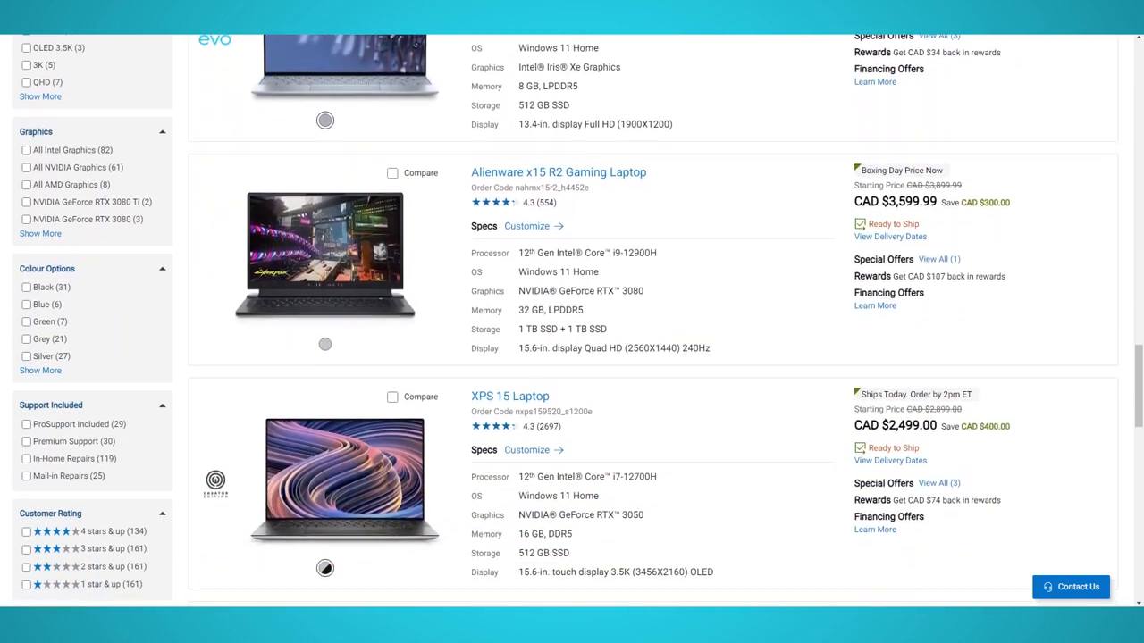
pyautogui.scroll(-3)
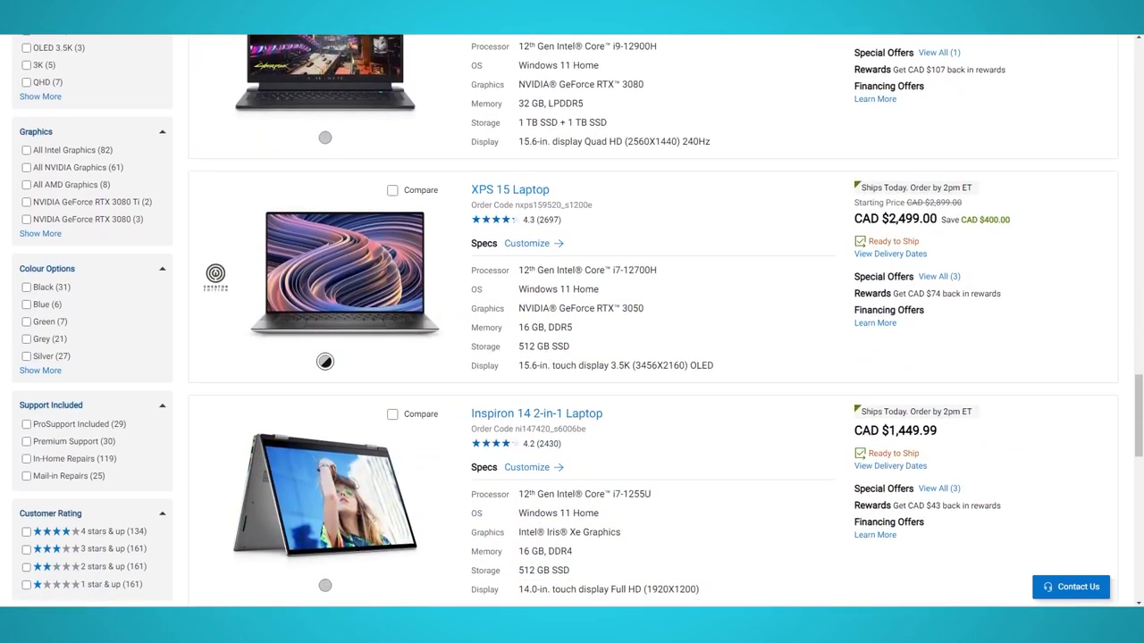
pyautogui.scroll(-3)
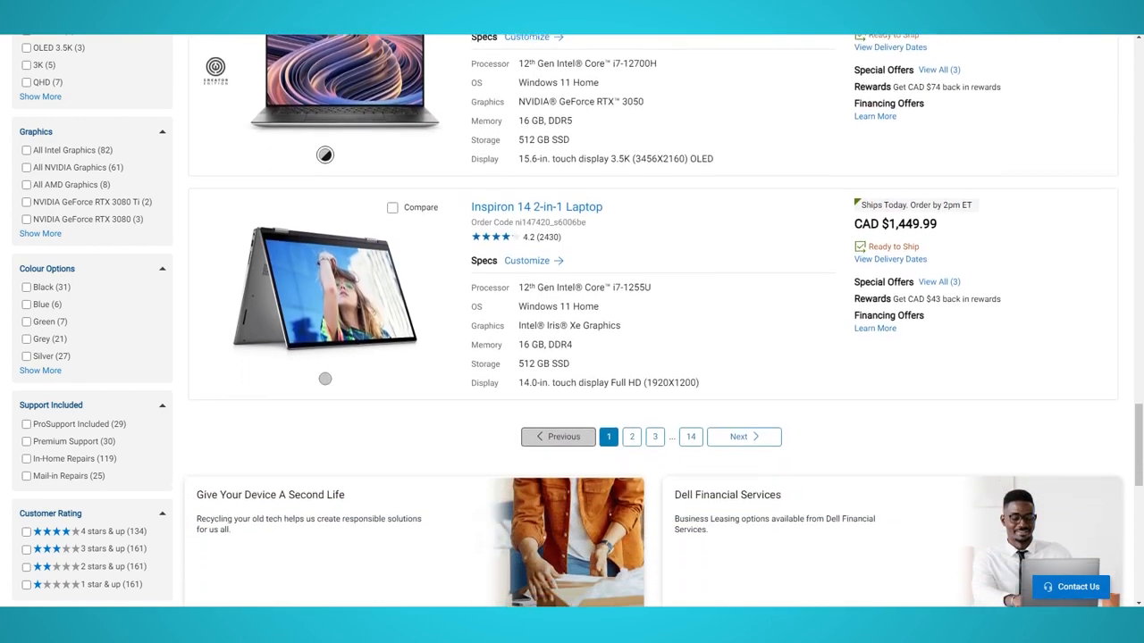
# Move to page 2 of the laptop results (items 13 to 24 of 161) and browse its listings
pyautogui.click(738, 437)
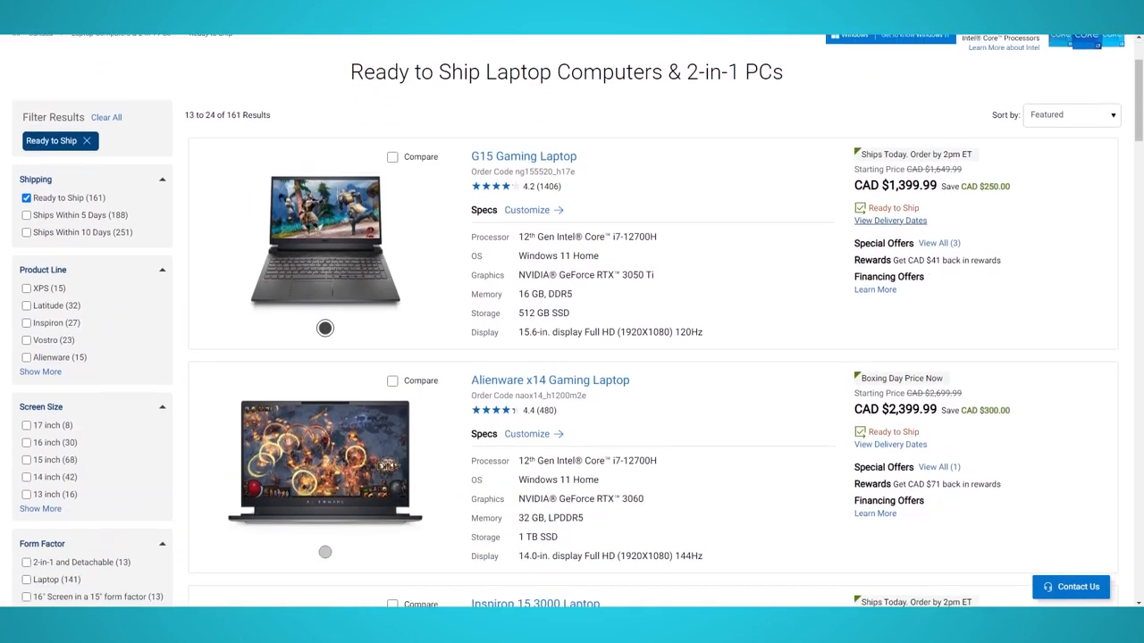
pyautogui.scroll(-3)
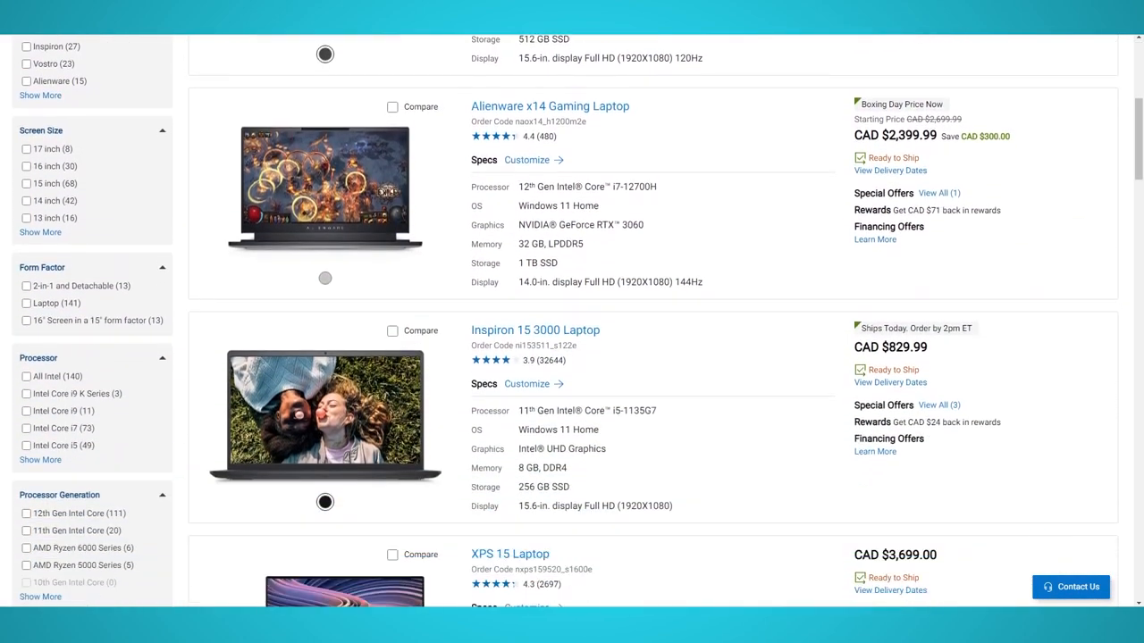
pyautogui.scroll(-3)
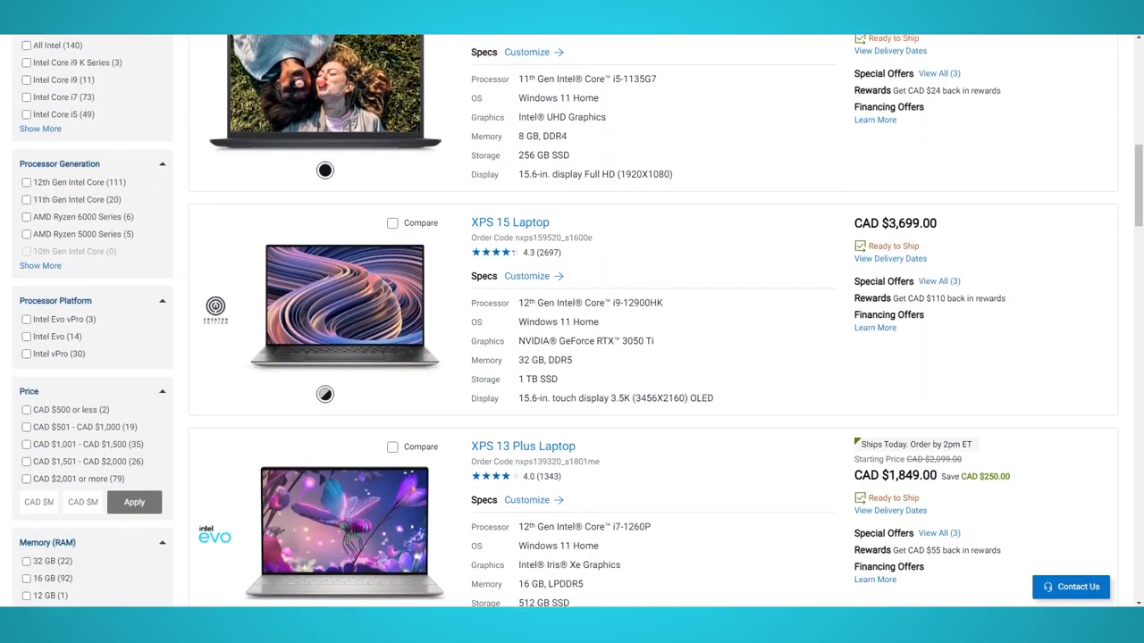
pyautogui.scroll(-3)
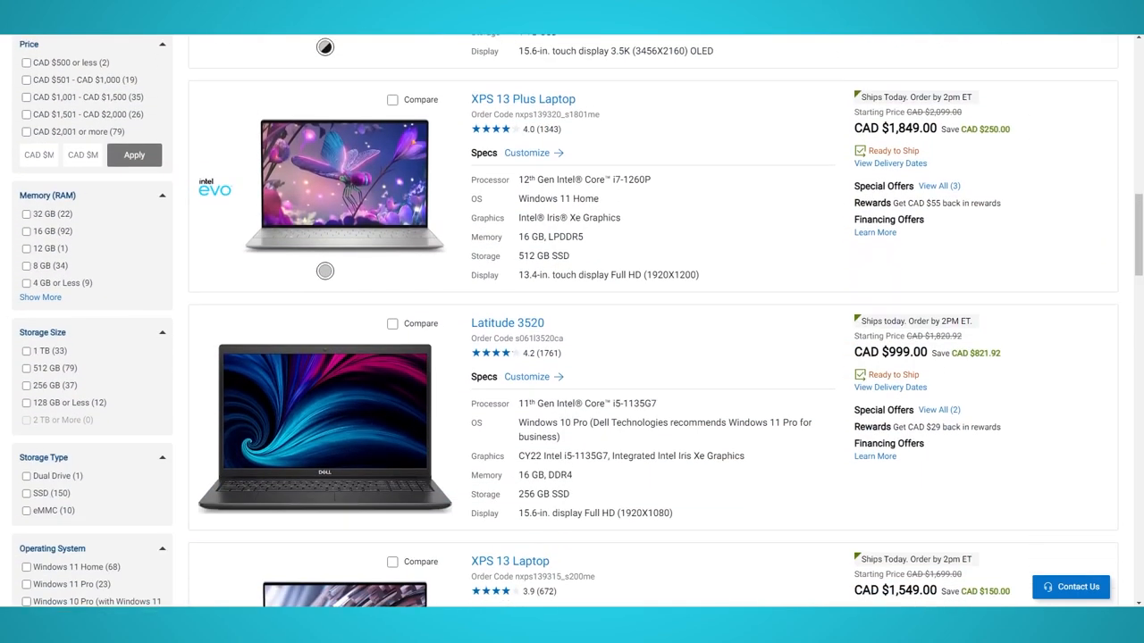
pyautogui.scroll(-3)
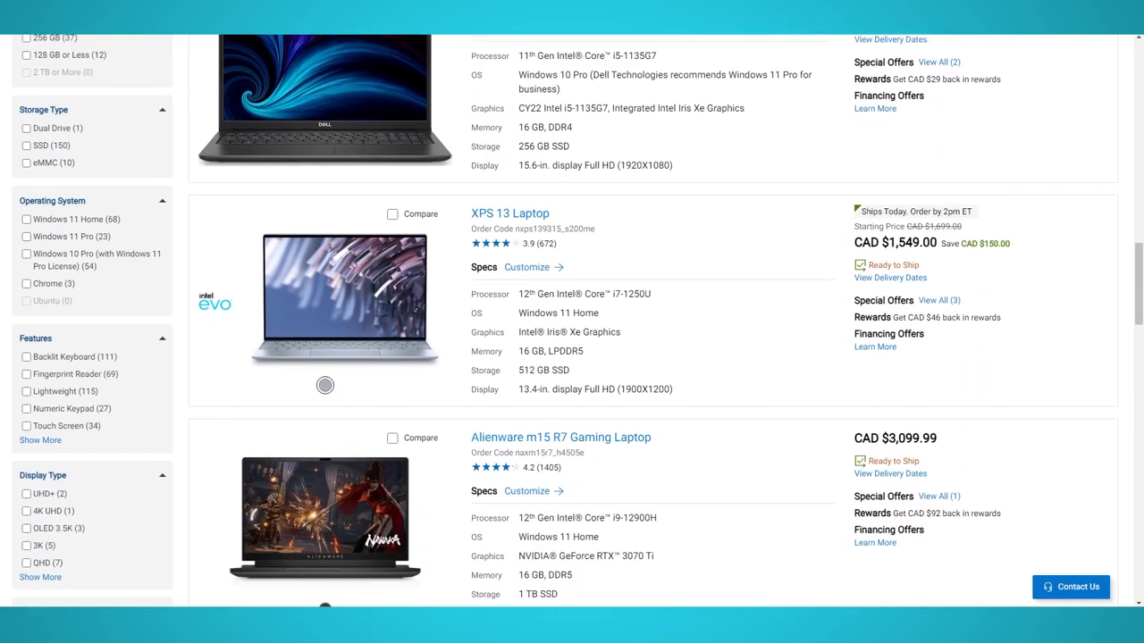
pyautogui.scroll(-3)
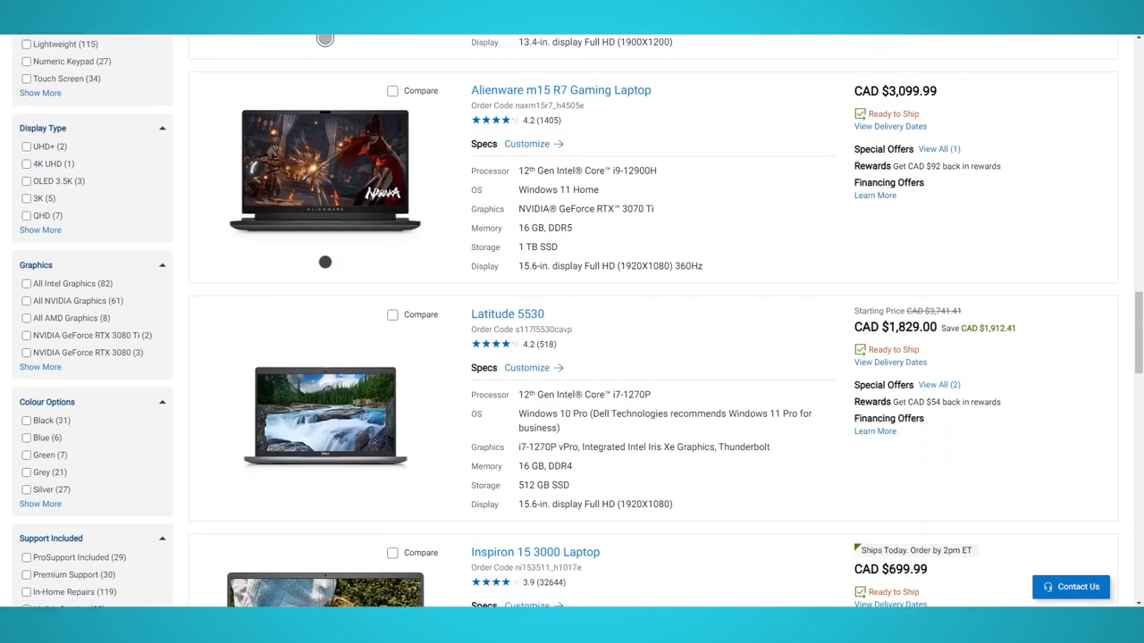
pyautogui.scroll(-3)
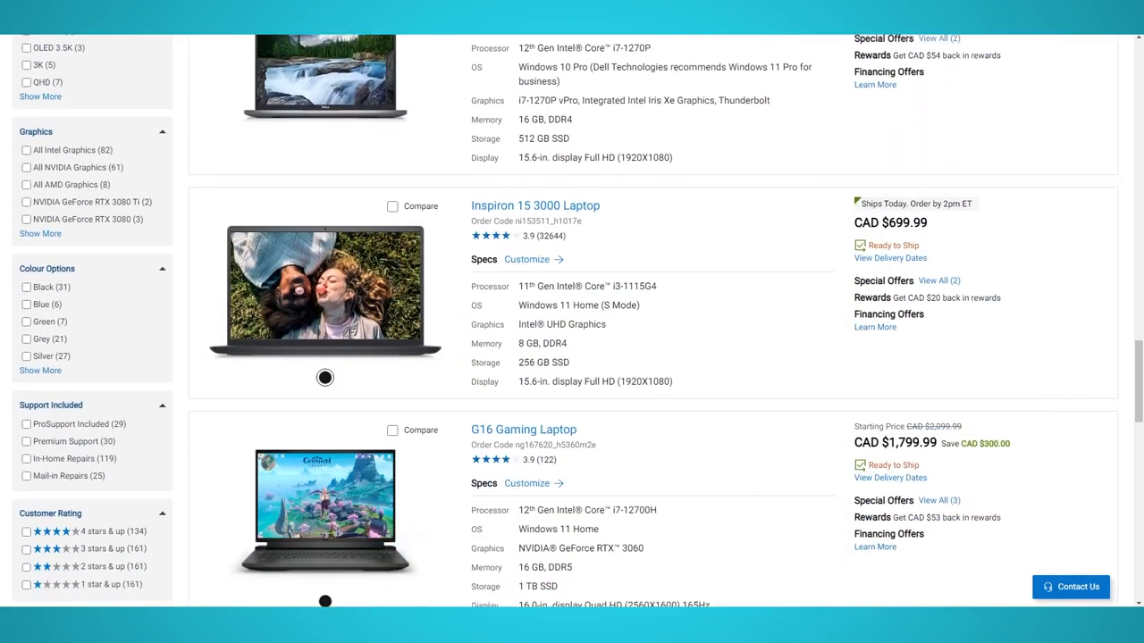
pyautogui.scroll(-3)
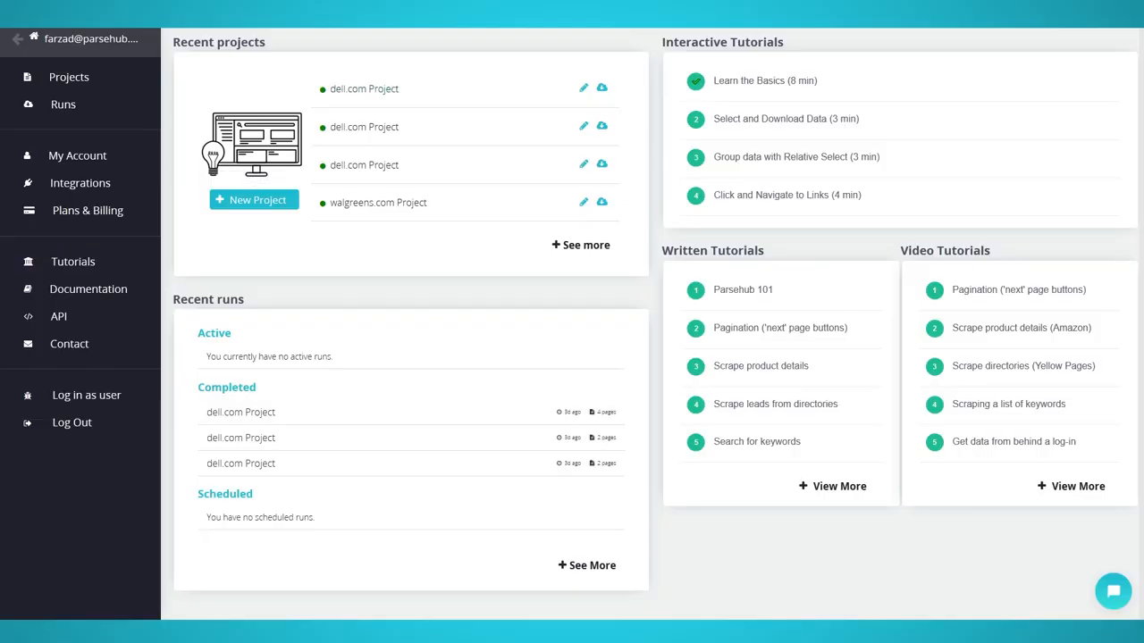
pyautogui.moveTo(254, 200)
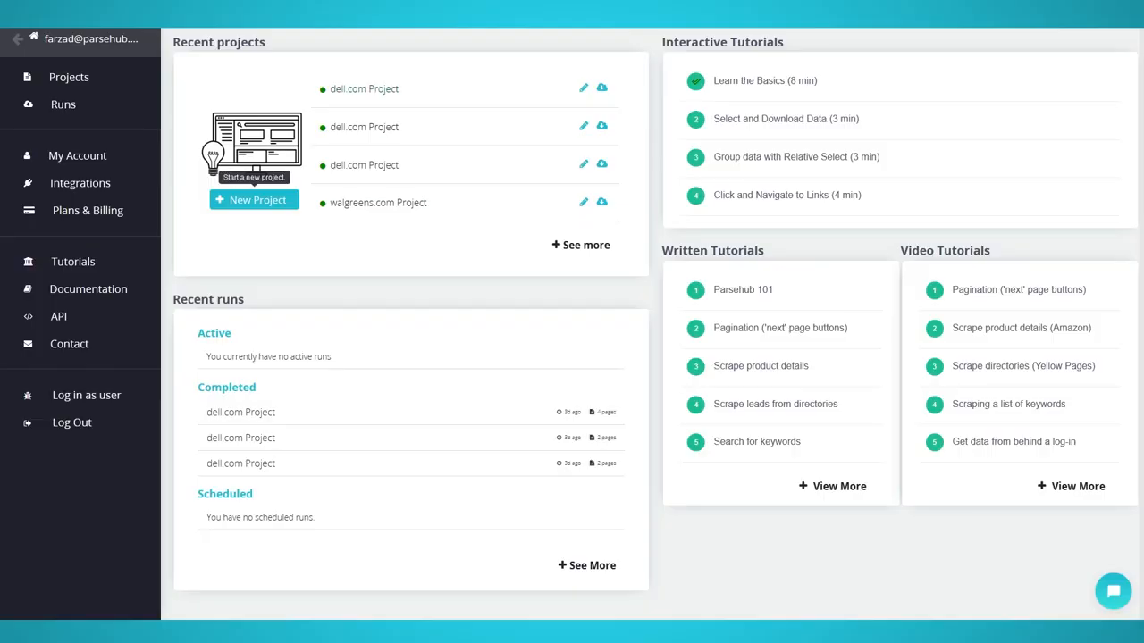
# Start a new dell.com project on the Ready to Ship laptops URL and select the laptop names for extraction
pyautogui.click(253, 199)
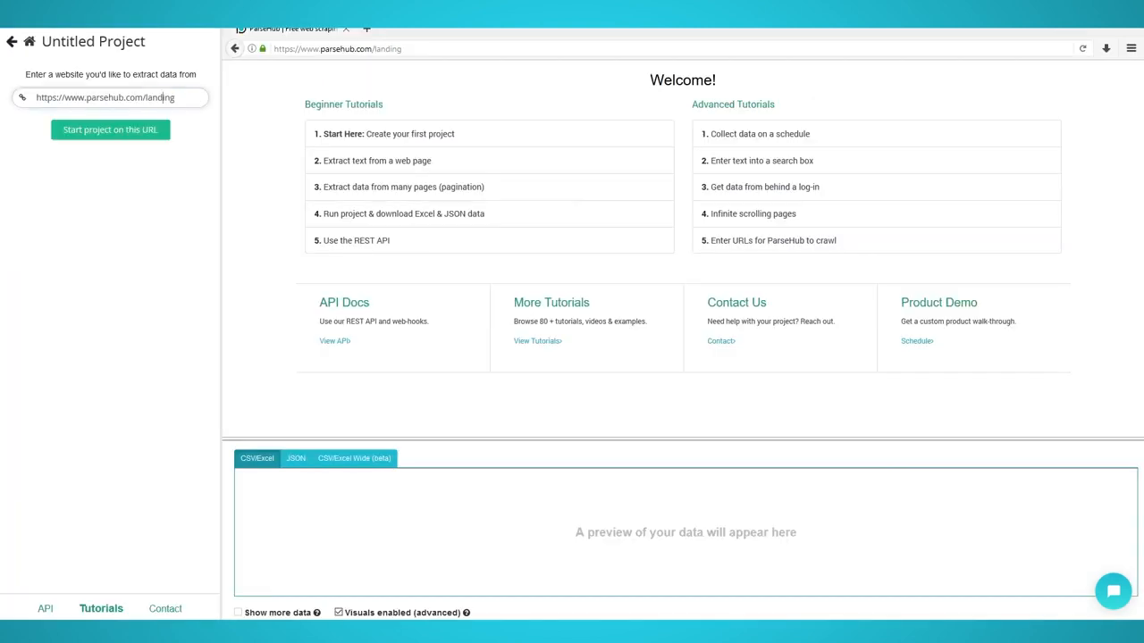
pyautogui.click(110, 129)
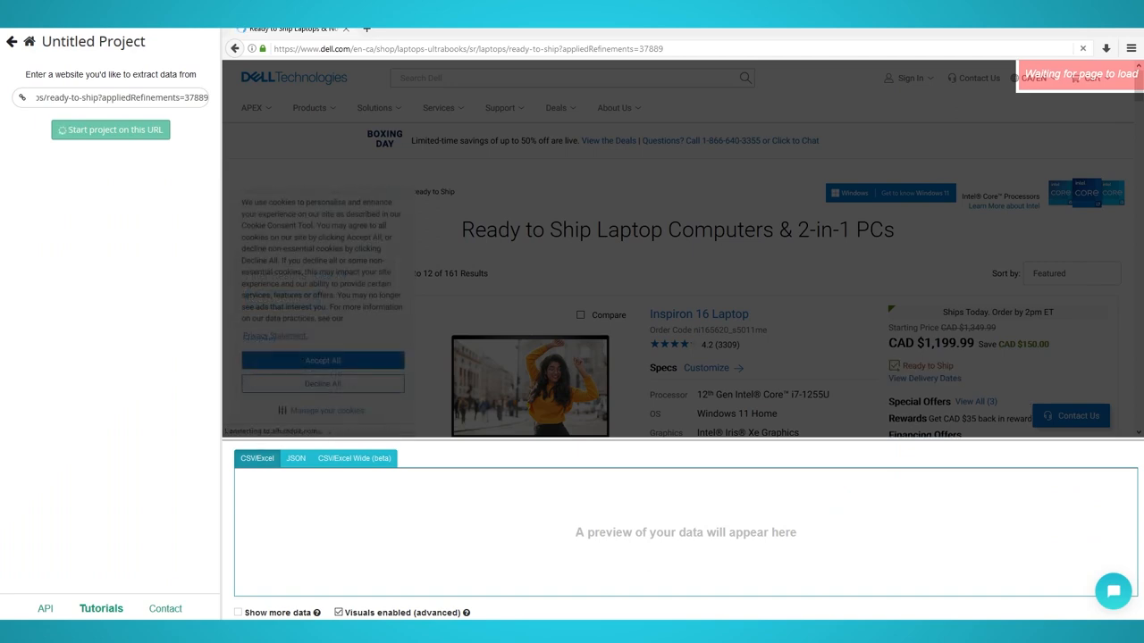
pyautogui.click(110, 130)
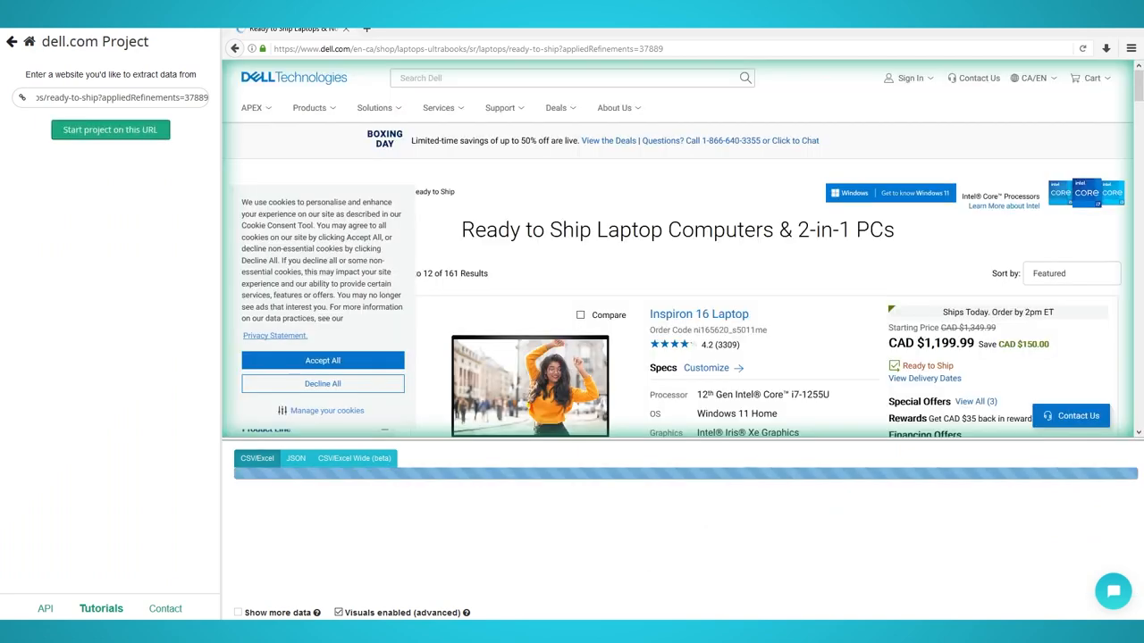
pyautogui.click(110, 130)
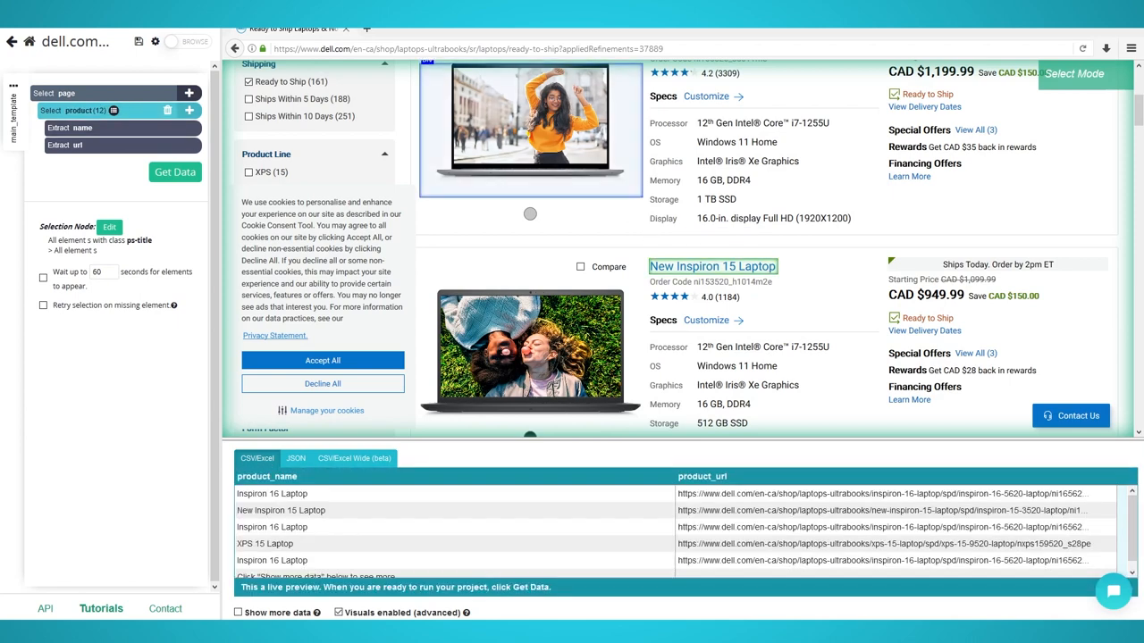
# Add a Relative Select 'price' from each laptop name and keep only its numeric amount with a regex
pyautogui.scroll(3)
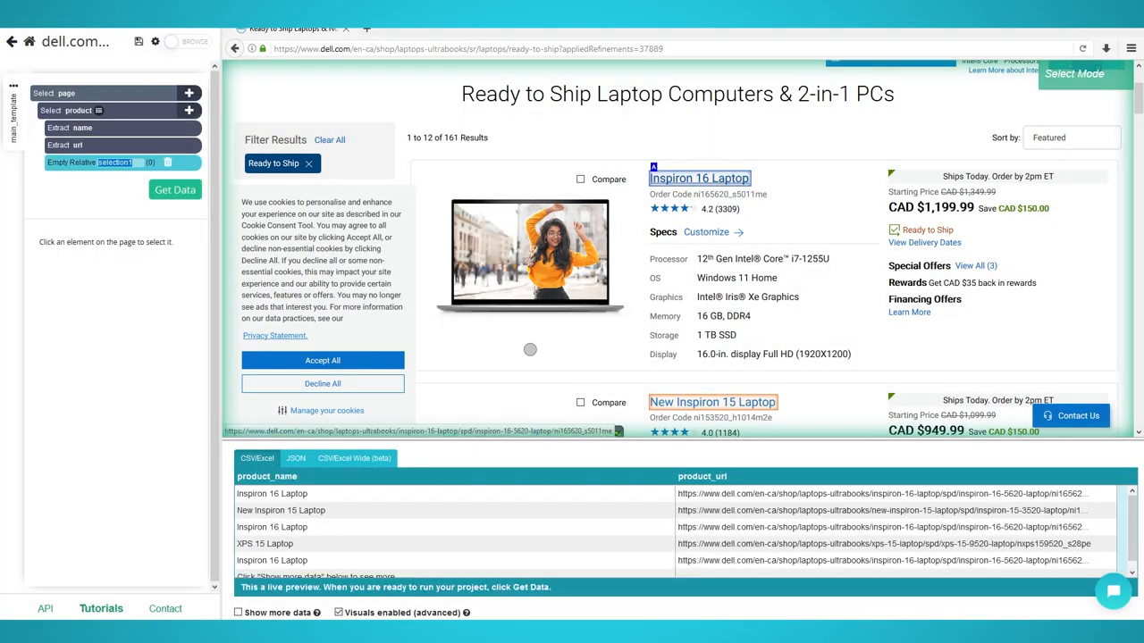
pyautogui.click(930, 207)
pyautogui.write('price')
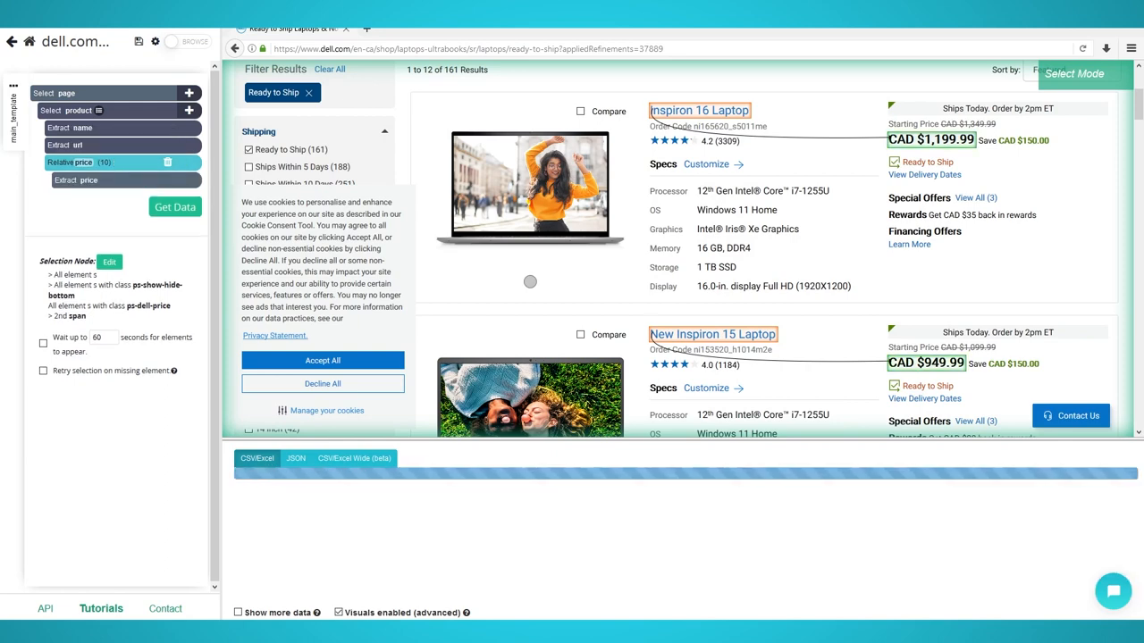
pyautogui.click(70, 161)
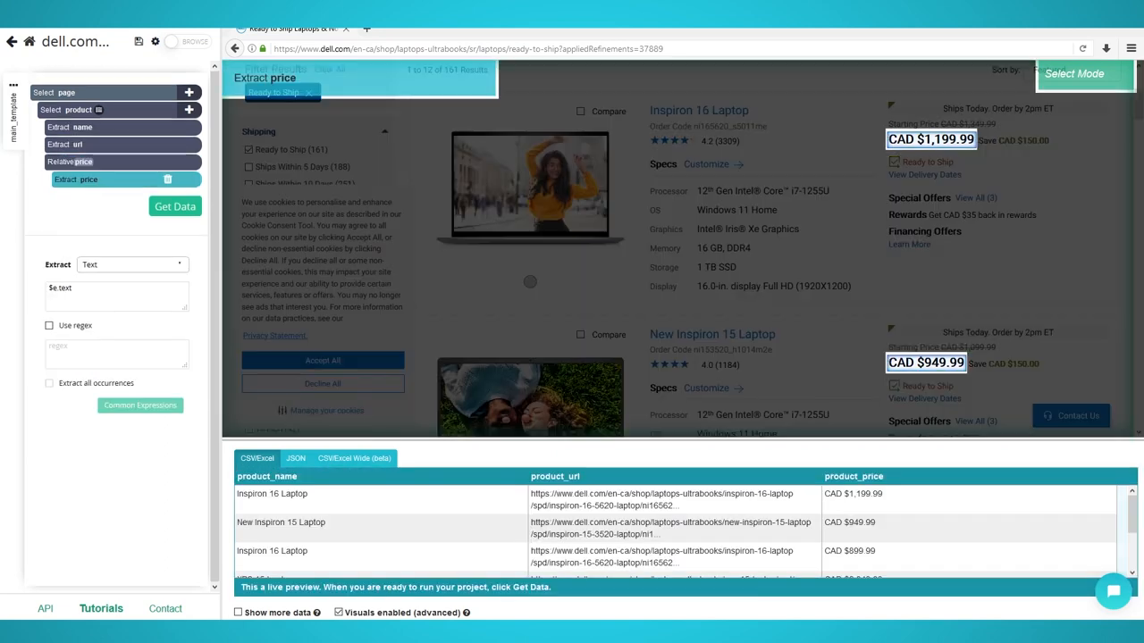
pyautogui.click(49, 326)
pyautogui.write('([0-9,.]+)')
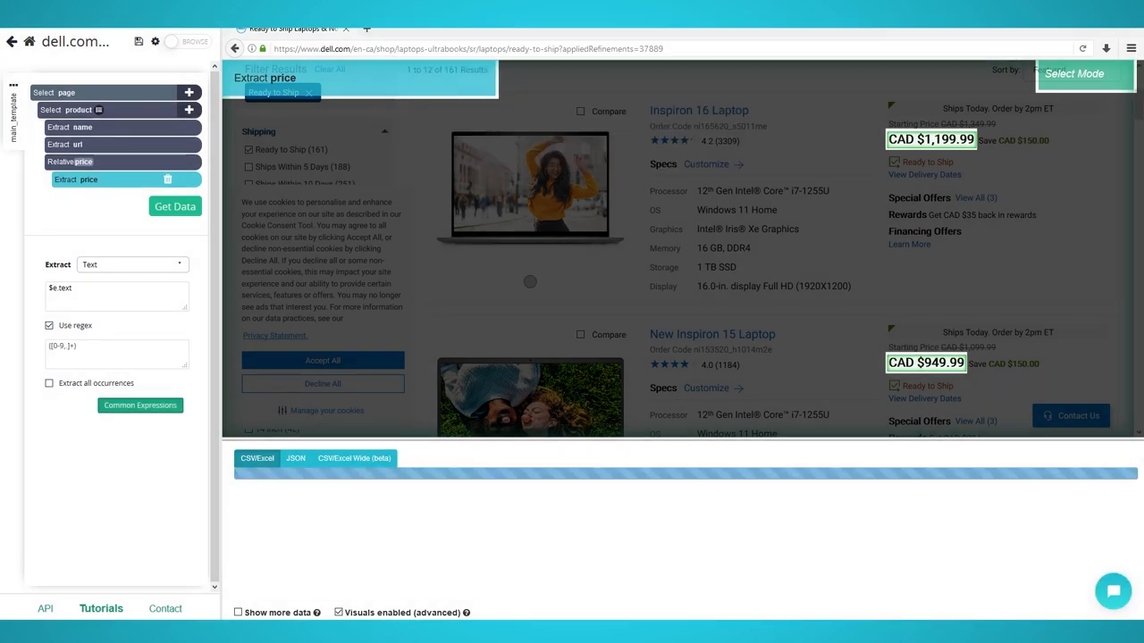
pyautogui.click(175, 206)
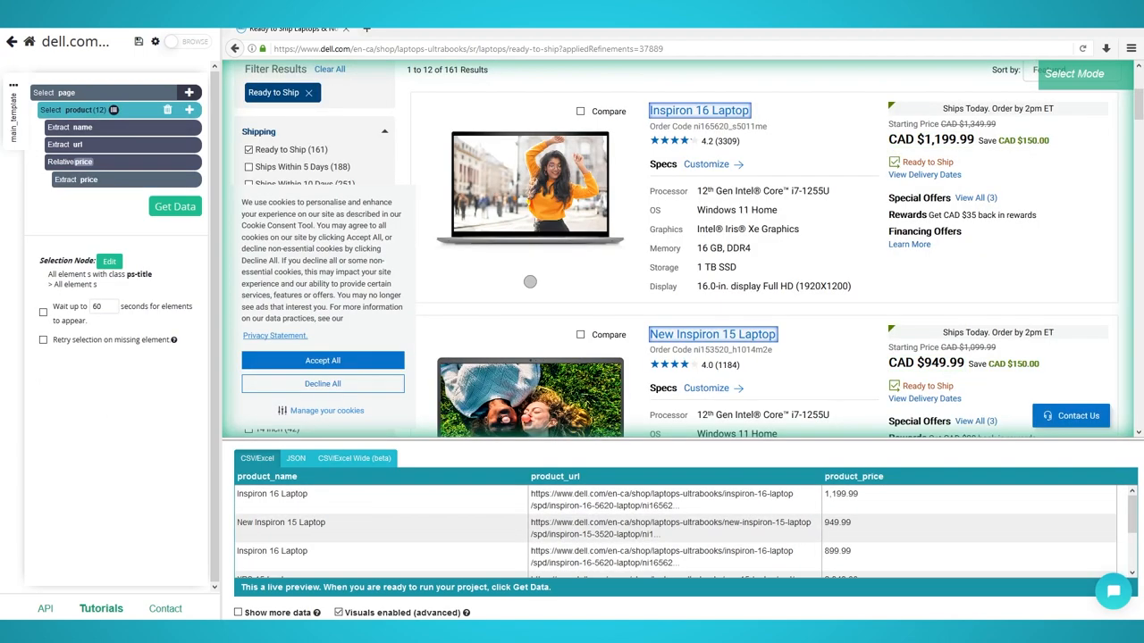
pyautogui.moveTo(189, 109)
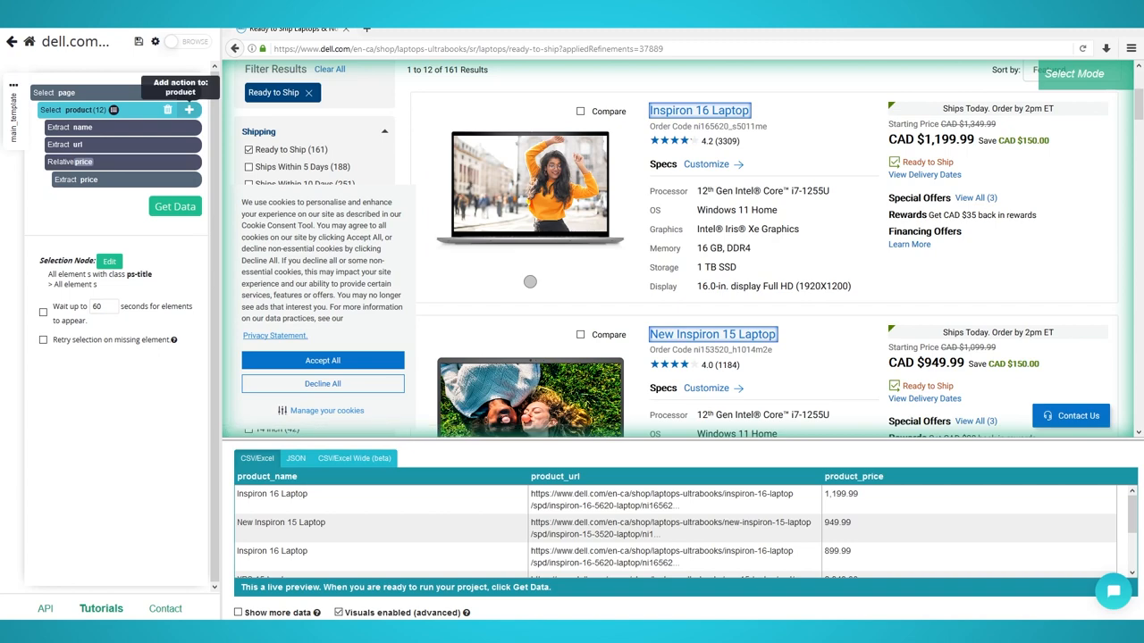
# Add Relative Selects from each laptop name for its rating, processor ('cpu') and memory values
pyautogui.click(189, 109)
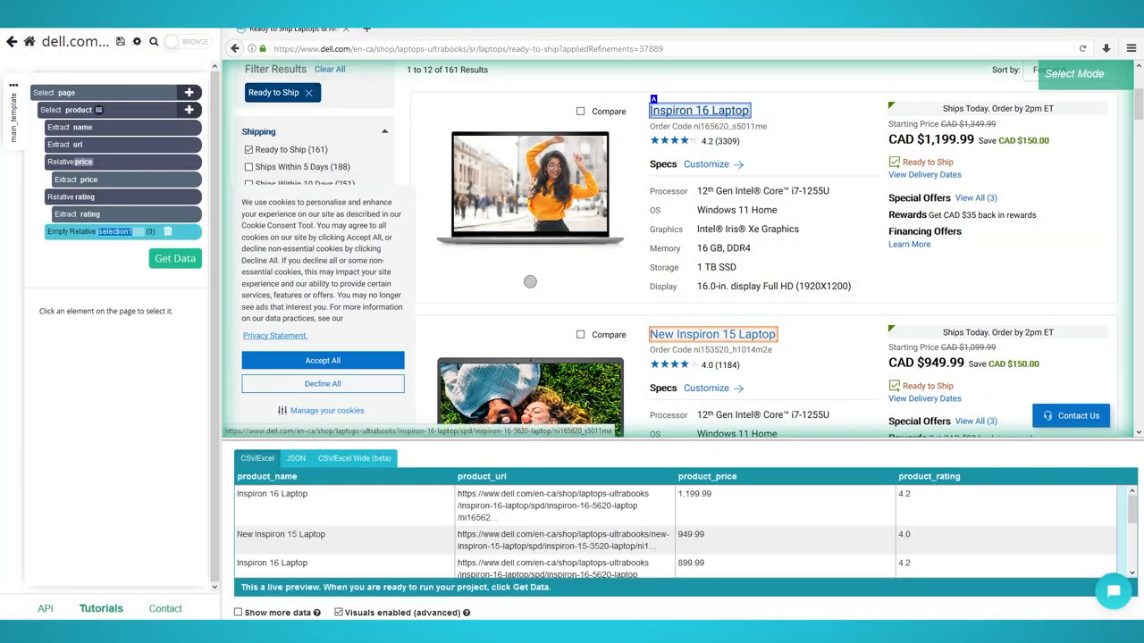
pyautogui.click(669, 191)
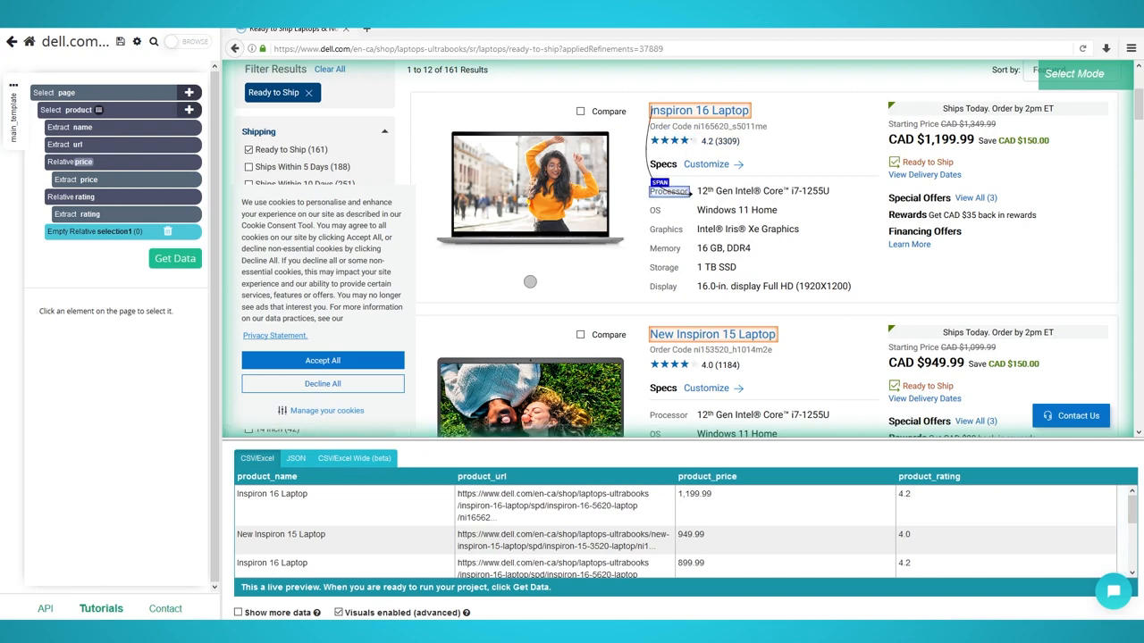
pyautogui.click(764, 191)
pyautogui.write('cpu')
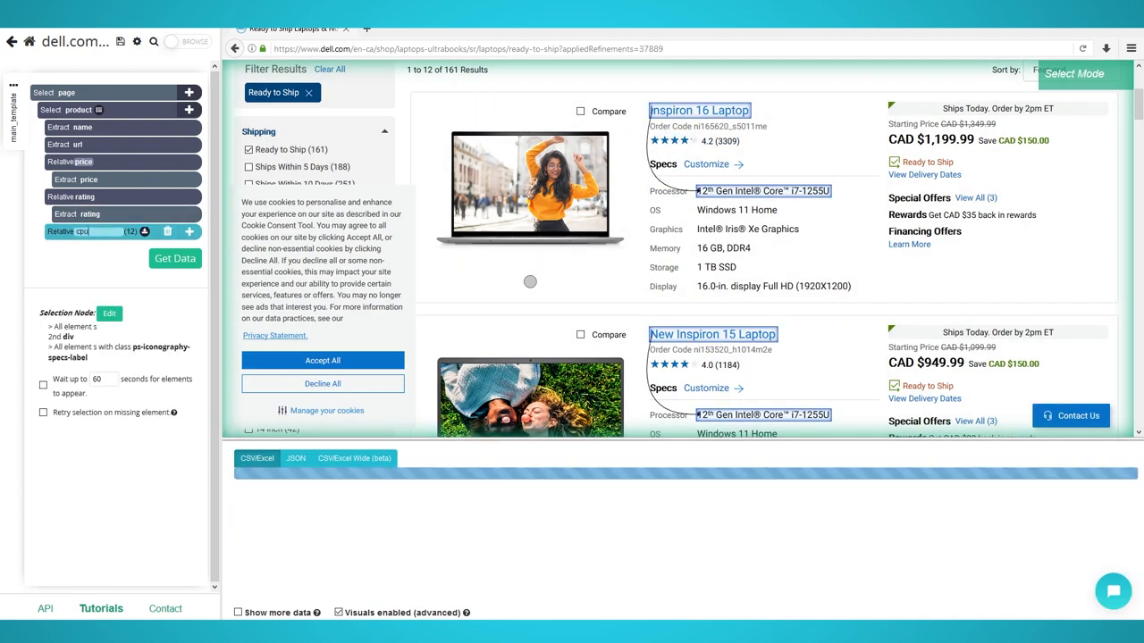
pyautogui.click(175, 259)
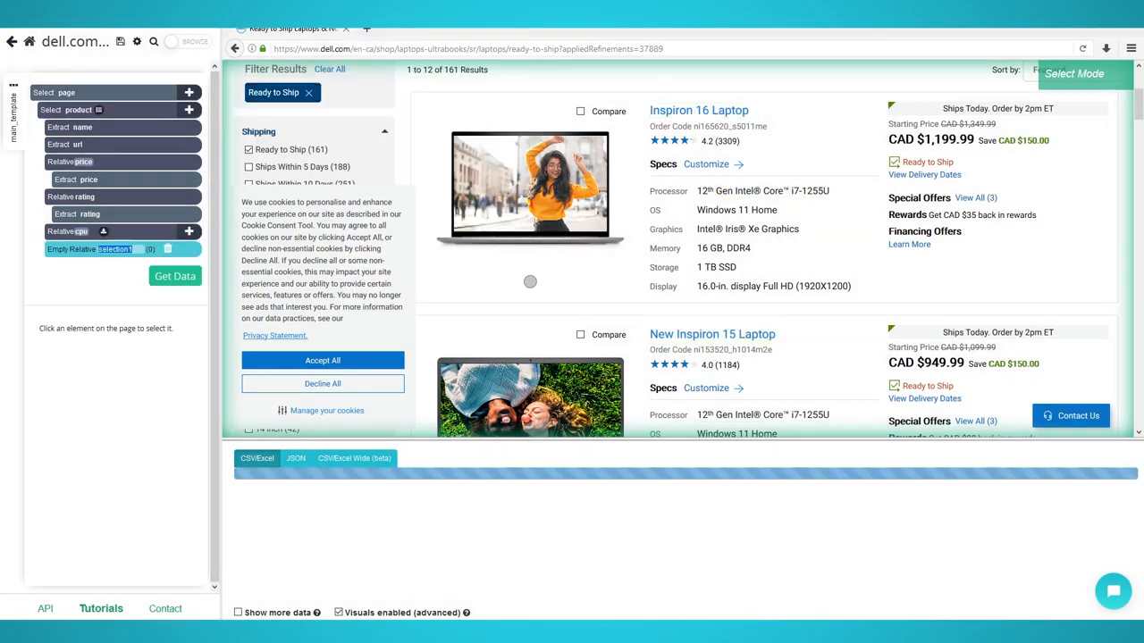
pyautogui.click(175, 275)
pyautogui.write('memory')
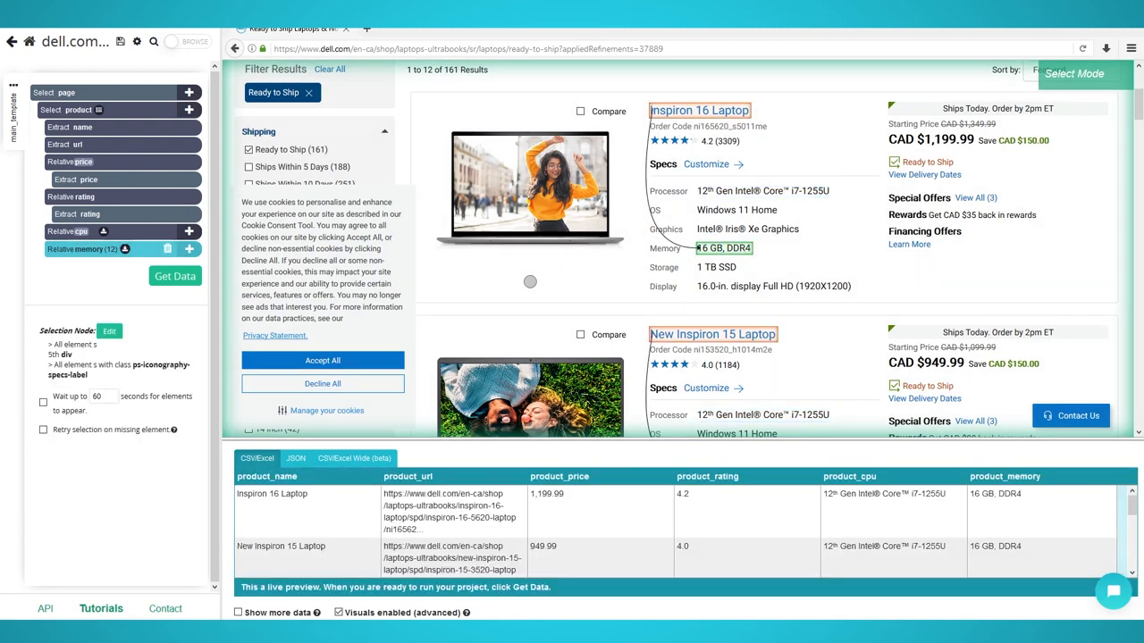
# Select the Next link as 'pagination', add a Click command and confirm it as a next-page button using main_template
pyautogui.scroll(-3)
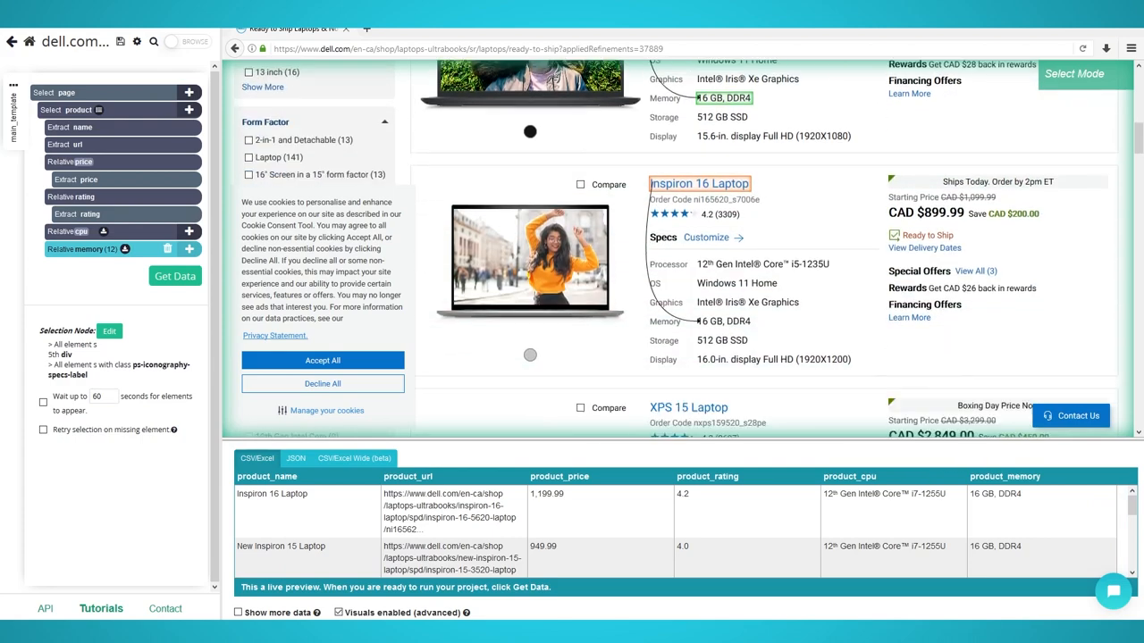
pyautogui.scroll(-3)
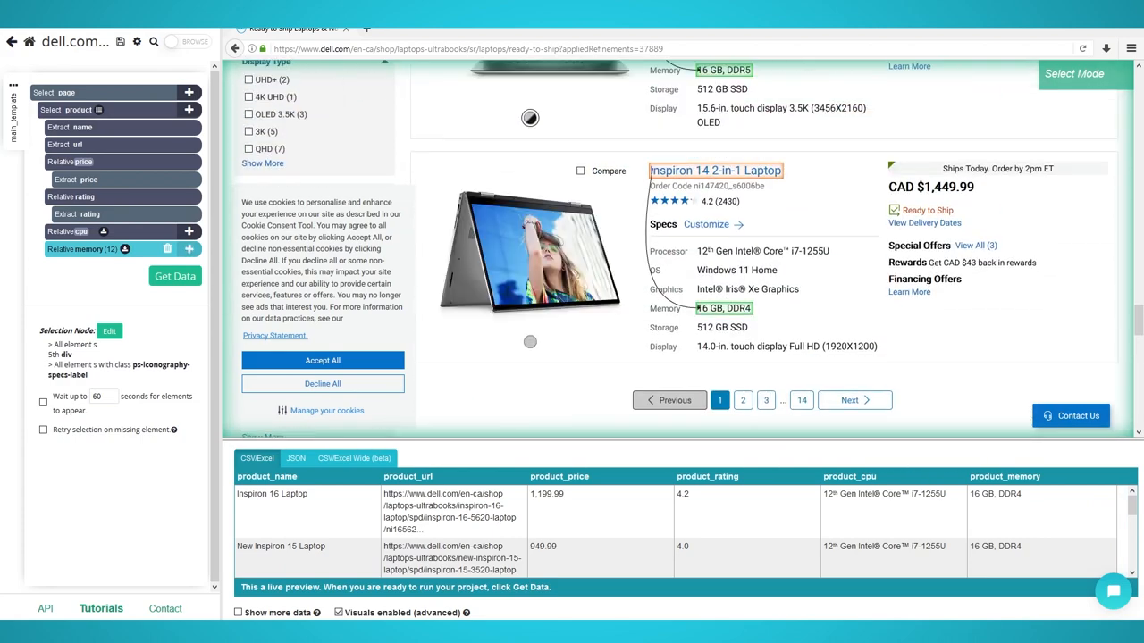
pyautogui.moveTo(189, 92)
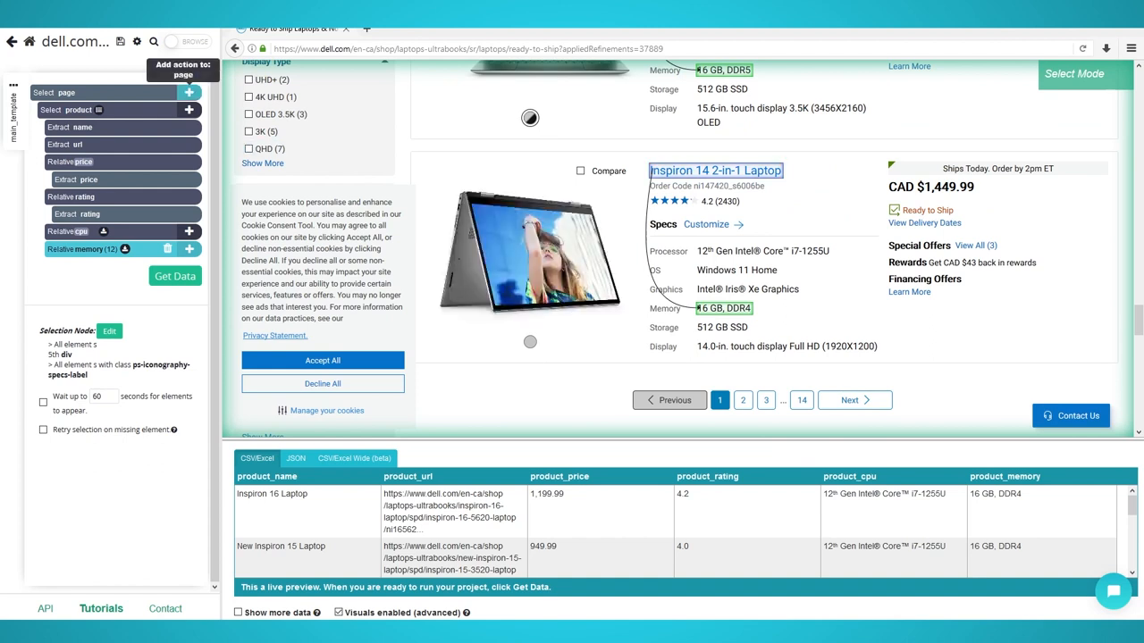
pyautogui.click(189, 92)
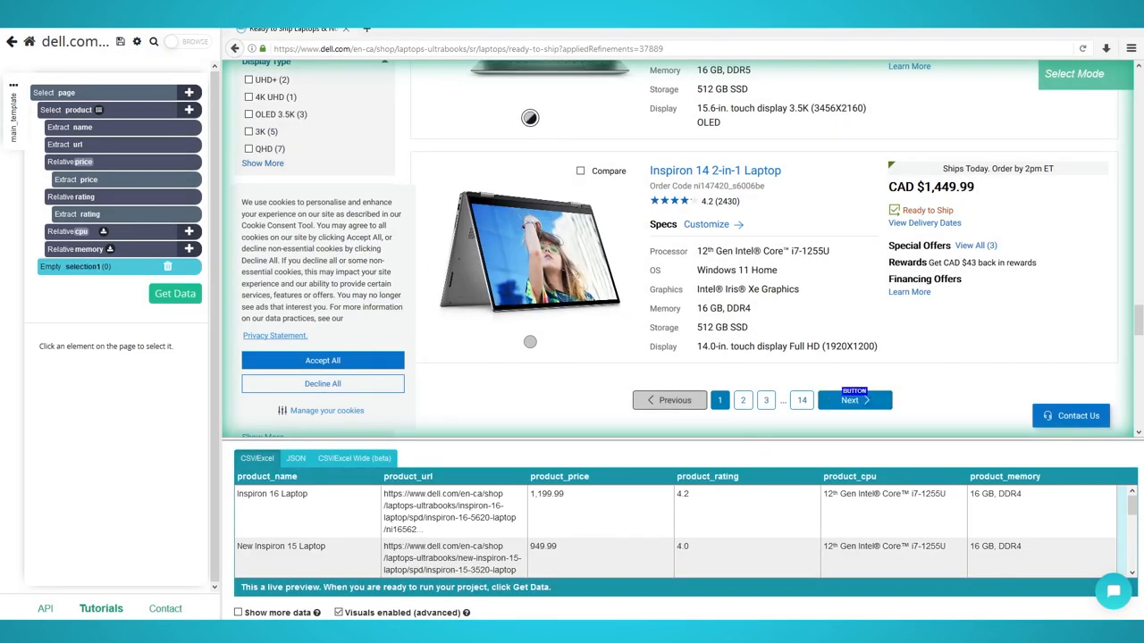
pyautogui.click(850, 399)
pyautogui.write('pagination')
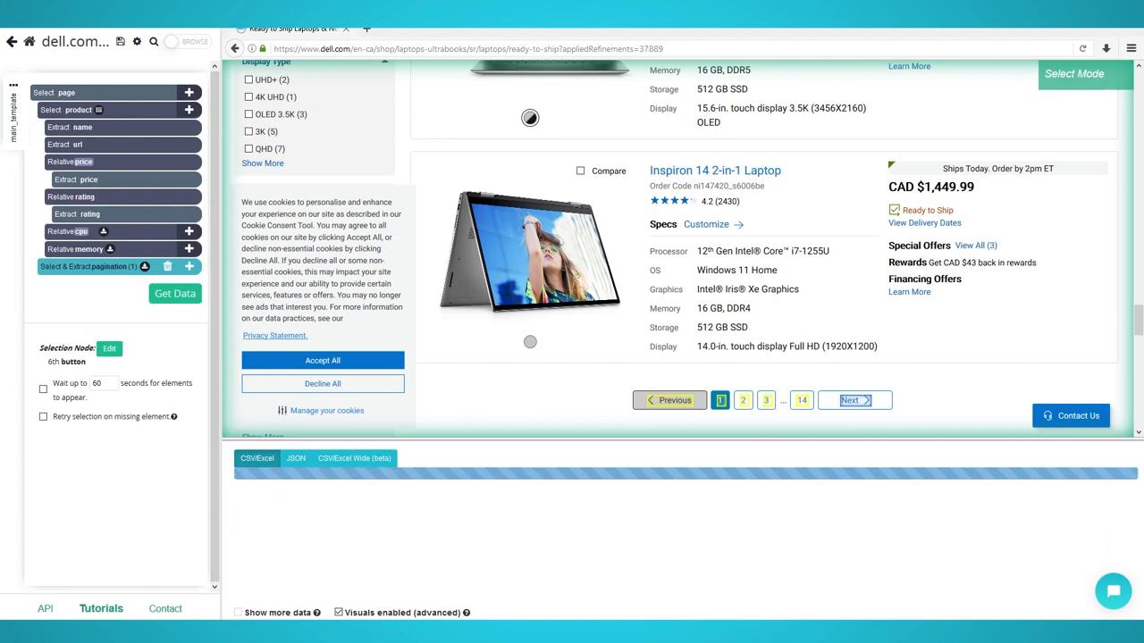
pyautogui.click(145, 266)
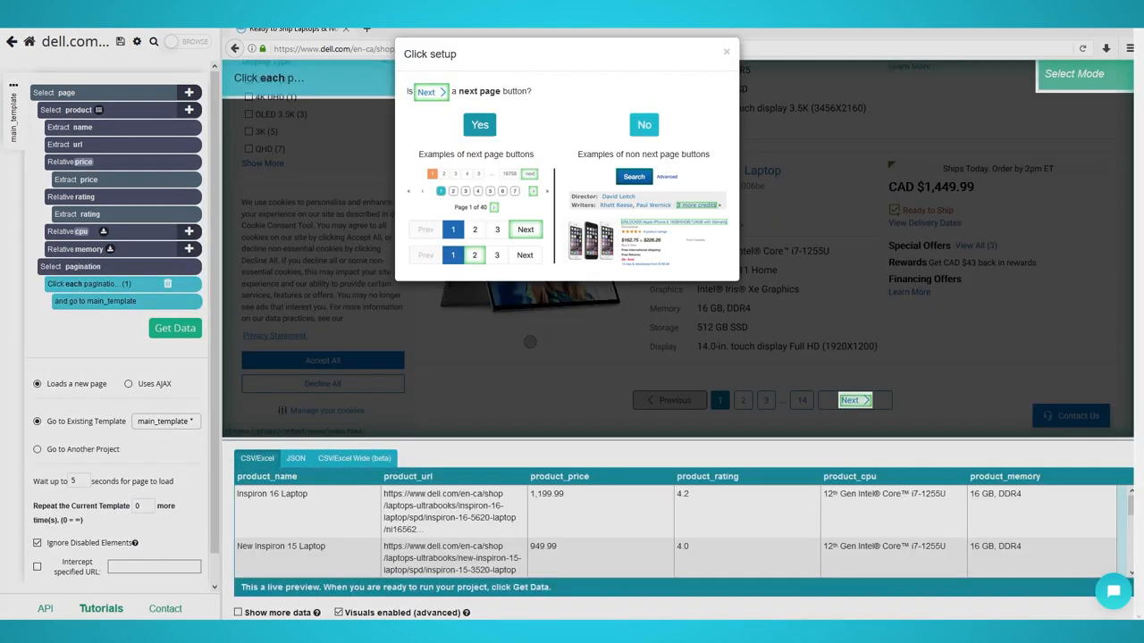
pyautogui.click(480, 124)
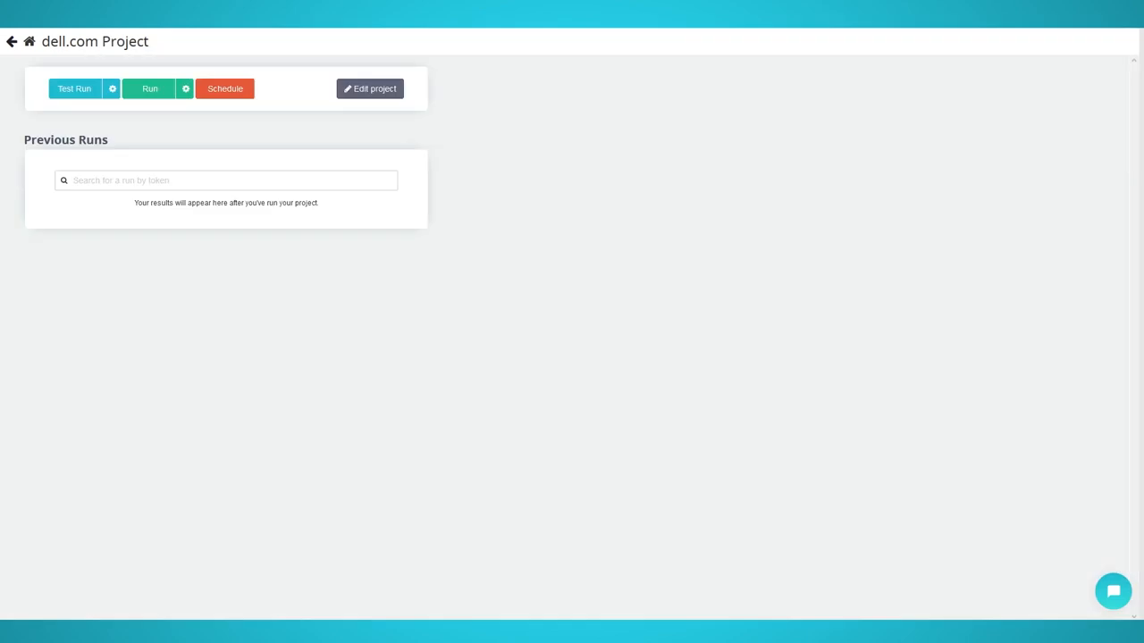
pyautogui.moveTo(150, 88)
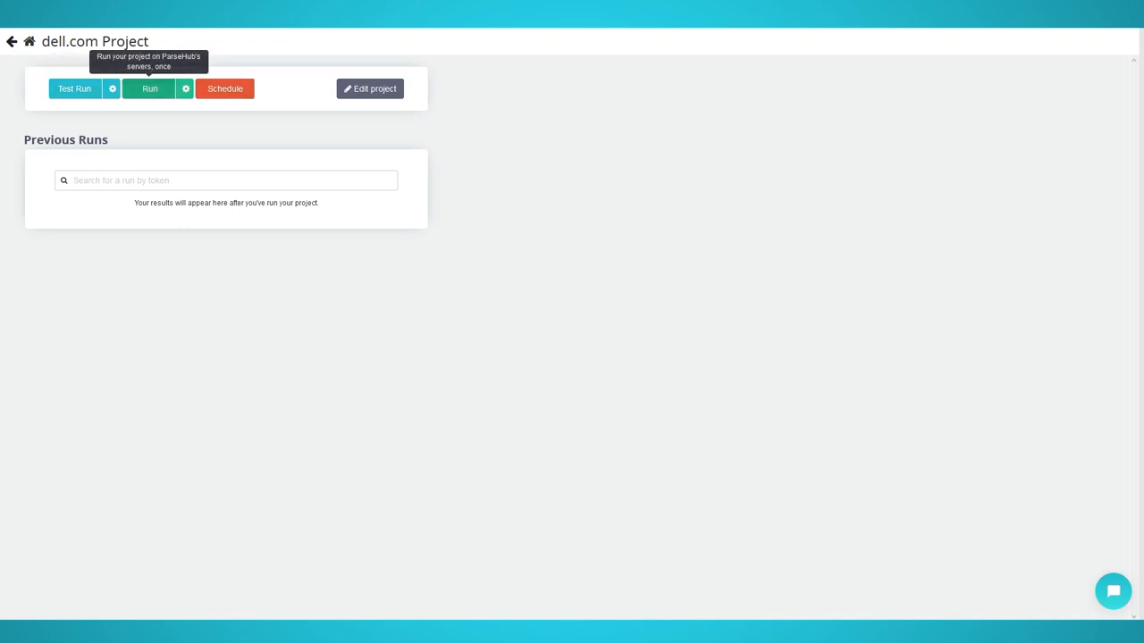
# Start a run of the dell.com project once on ParseHub's servers
pyautogui.click(149, 88)
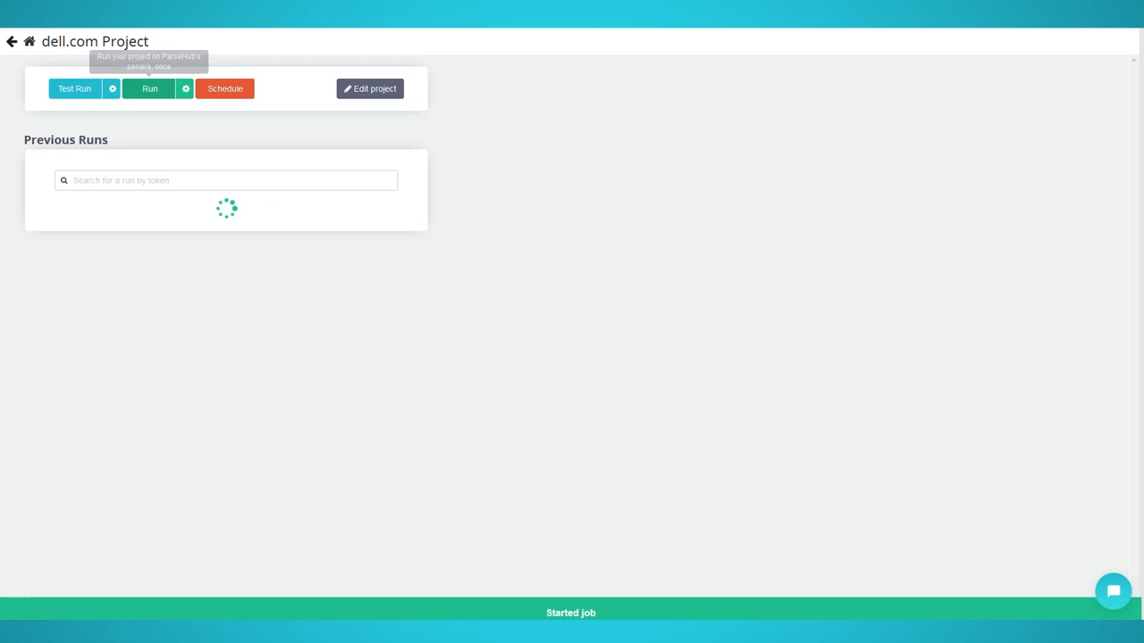